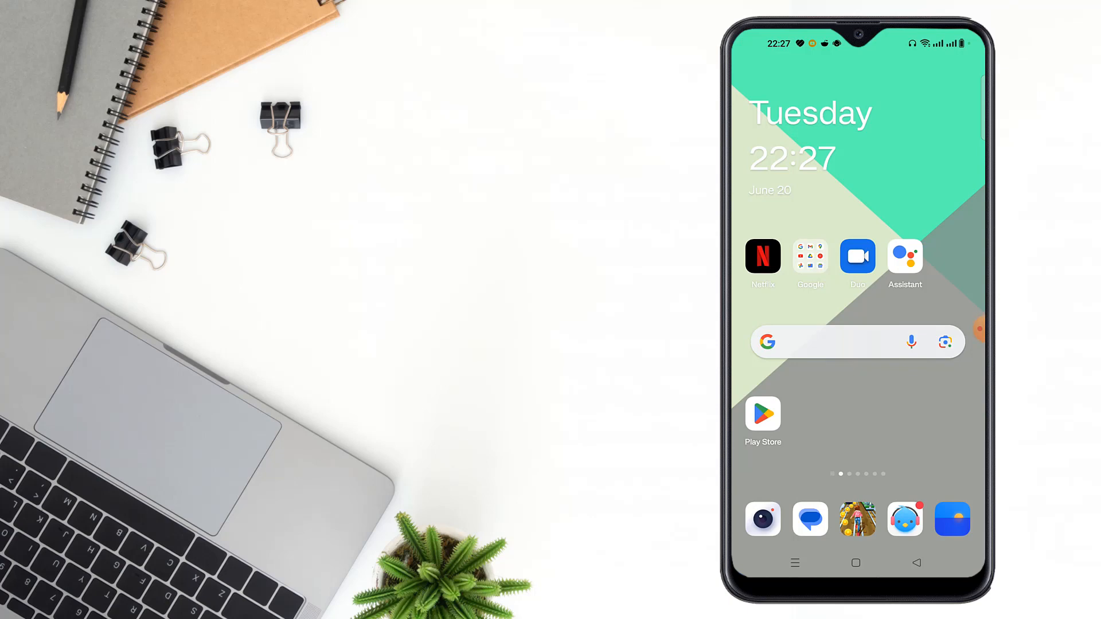
Step: Reveal the full alphabetical app drawer from the home screen
scroll("up", 3)
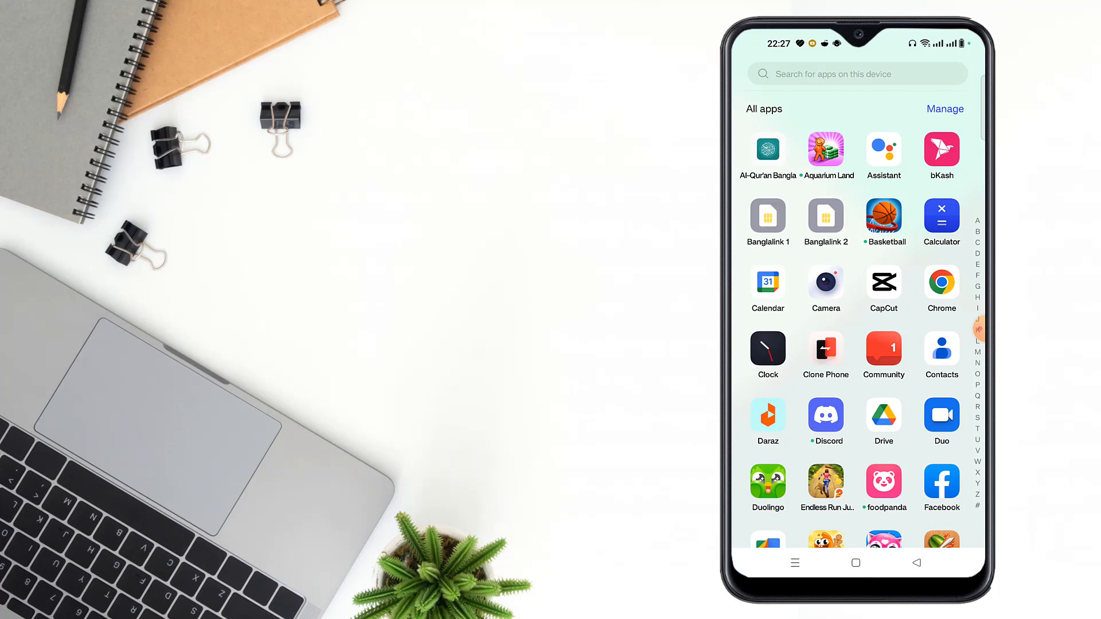
Step: Launch Facebook from the app list and land on the home news feed
left_click(942, 480)
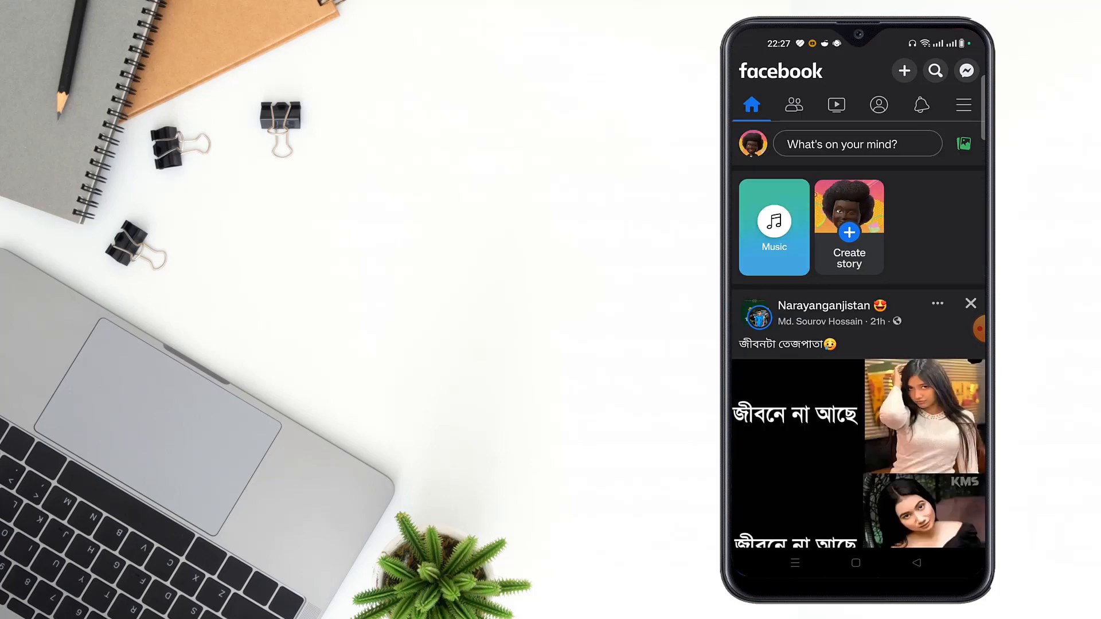
scroll("down", 3)
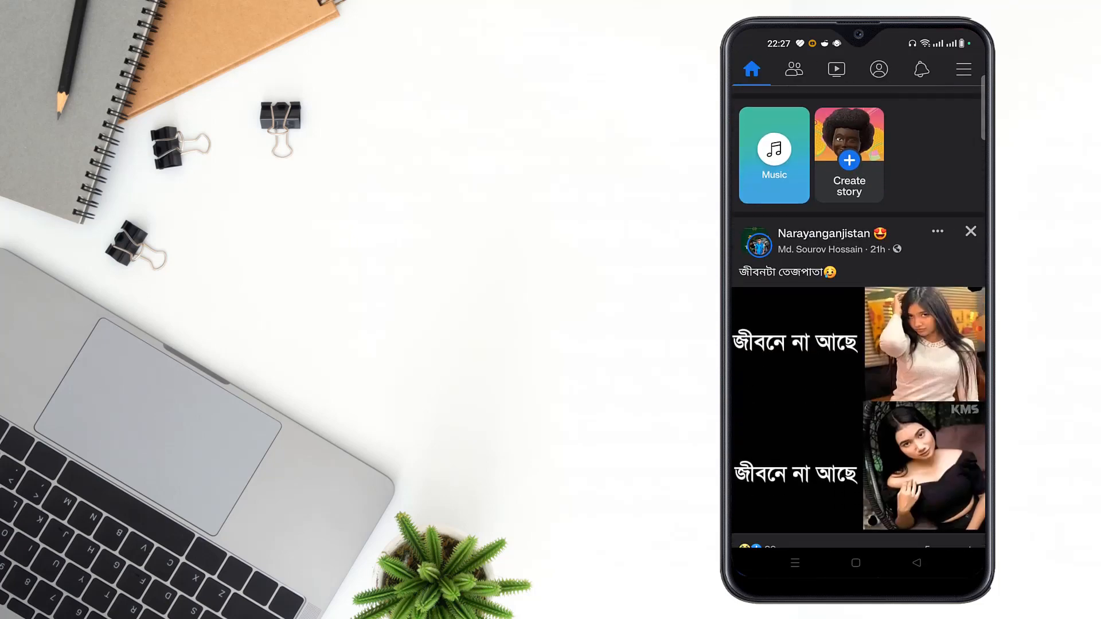
Step: Reach Settings & privacy through the Facebook hamburger menu
left_click(963, 69)
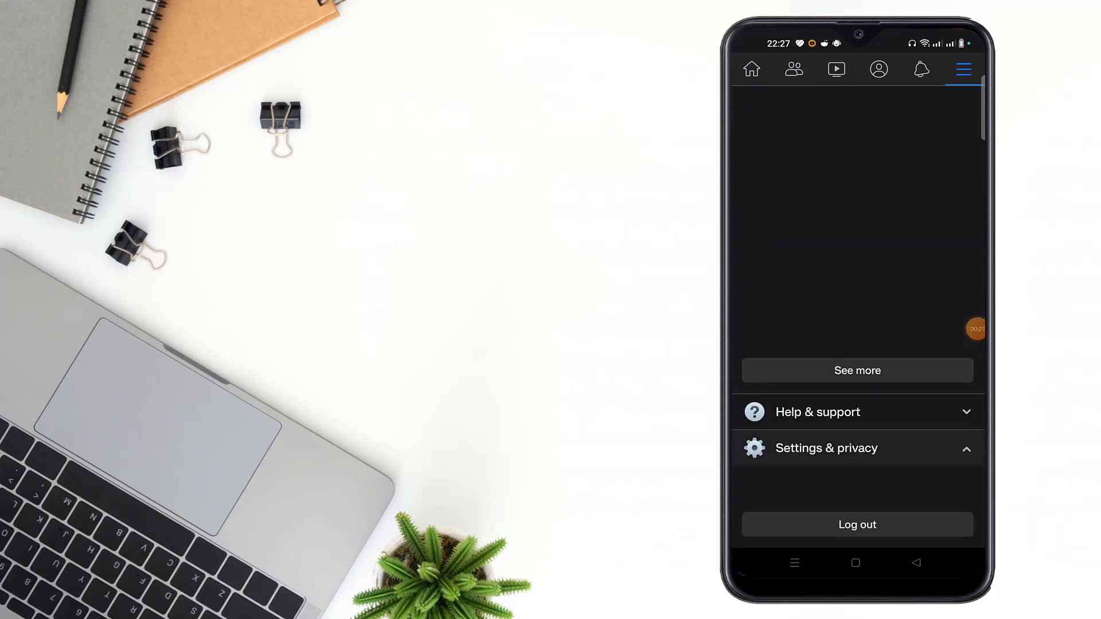
left_click(826, 448)
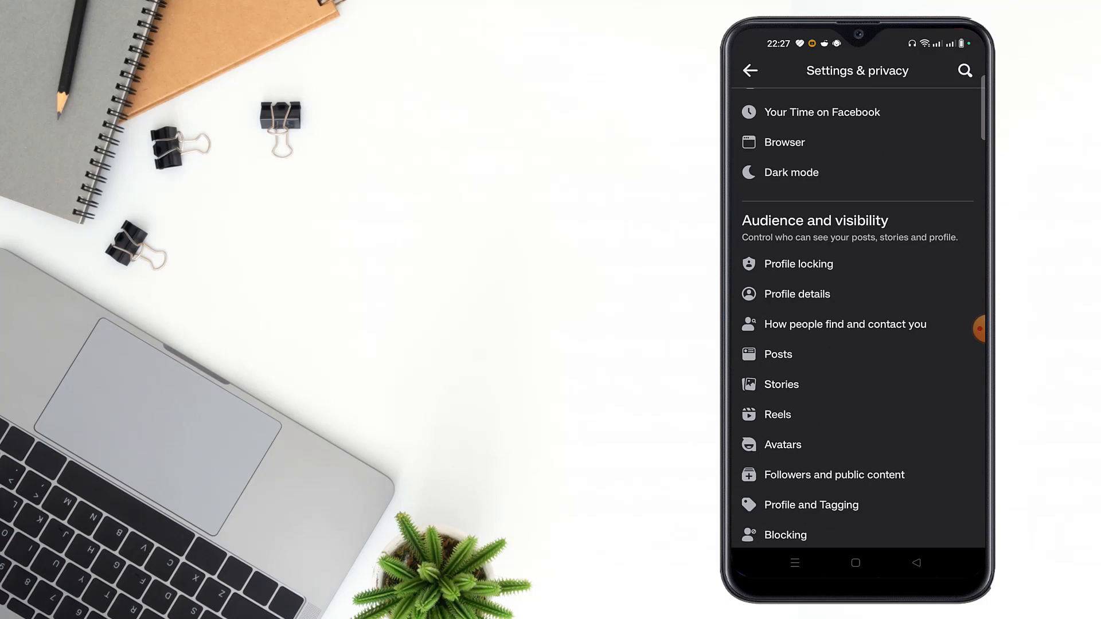
Step: In Stories privacy, switch the Comments toggle on for all stories
left_click(783, 384)
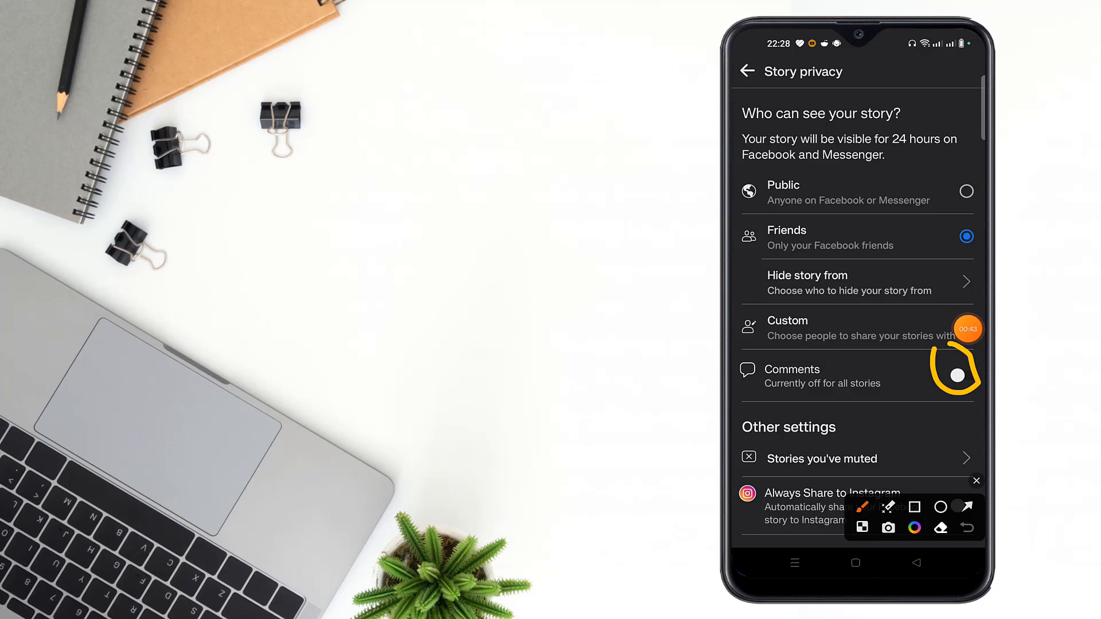
left_click(965, 375)
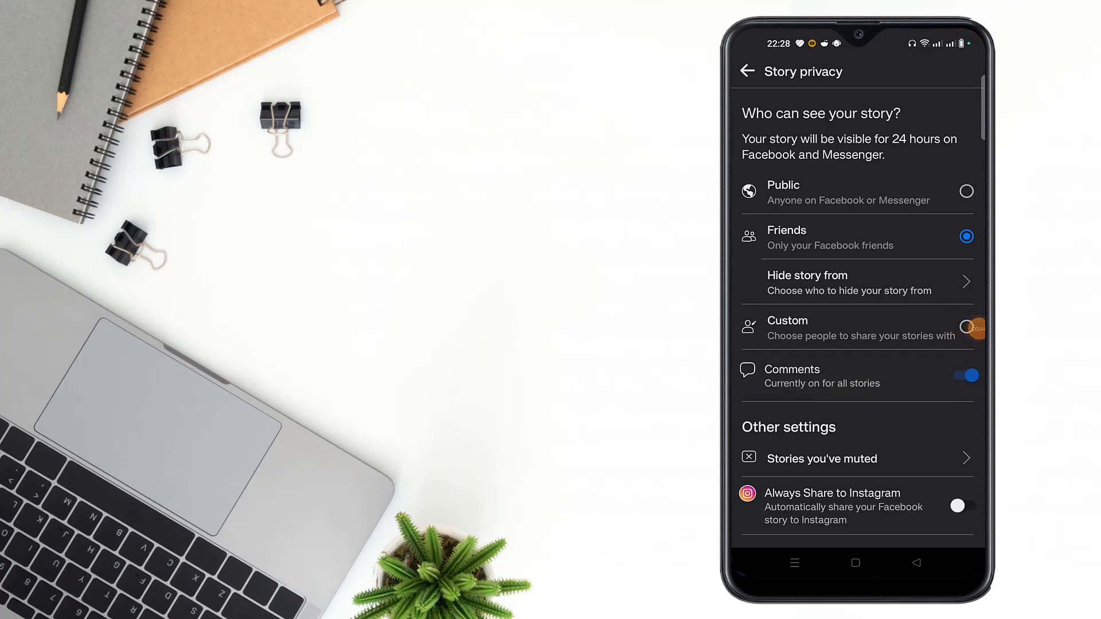